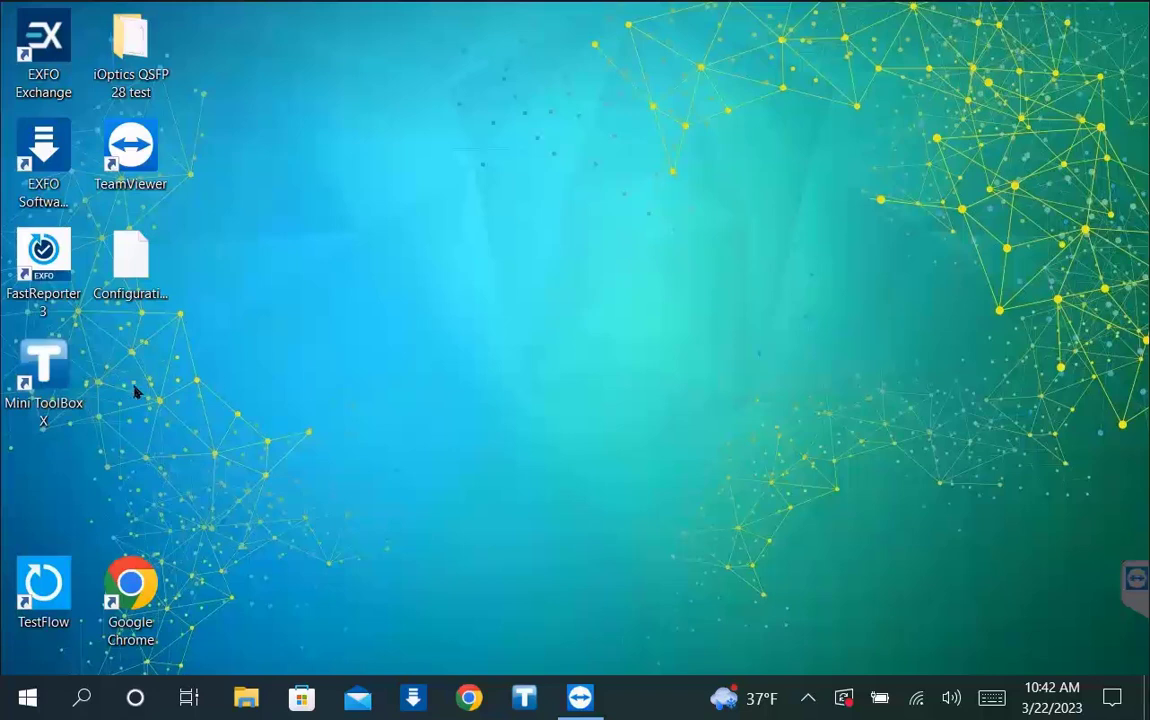
Step: Launch Mini ToolBox X from the desktop shortcut and start NetBlazer on the slot 1 module
left_click(44, 370)
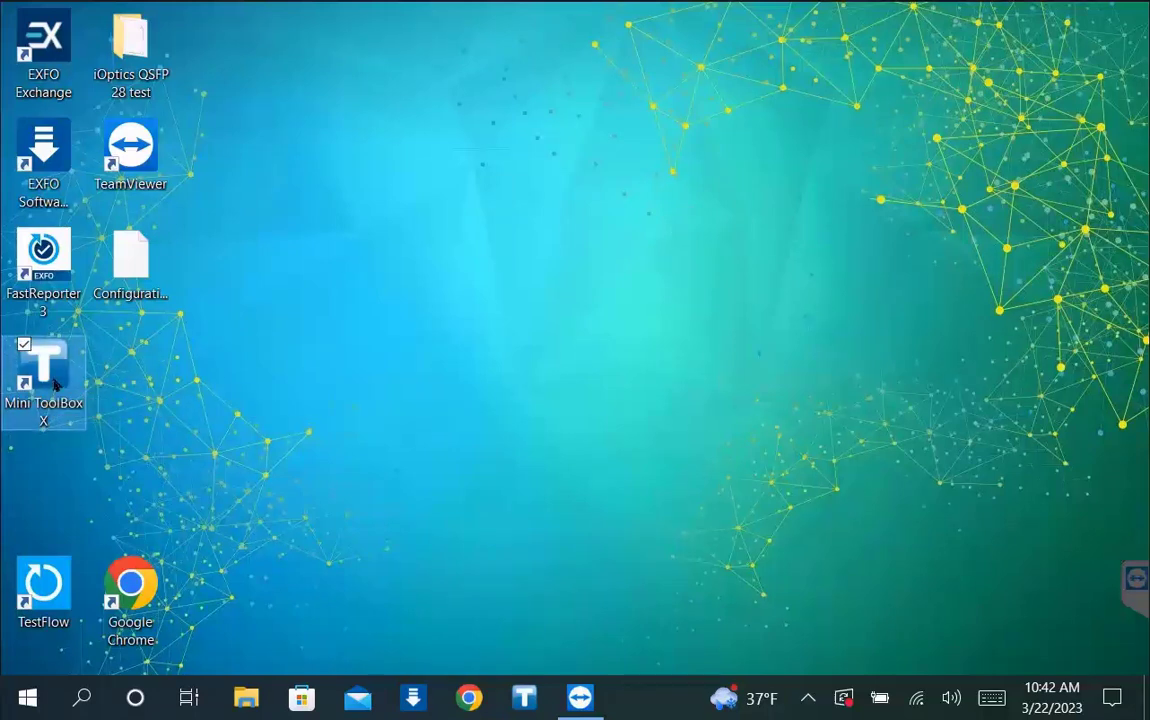
double_click(44, 376)
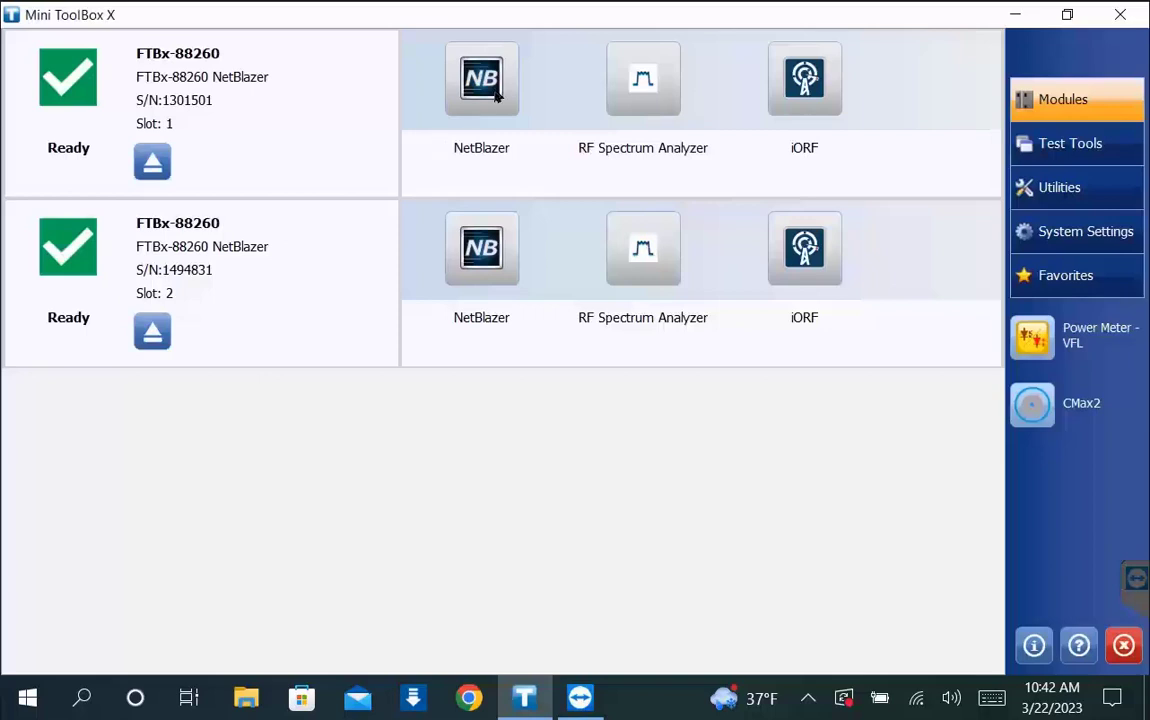
left_click(480, 78)
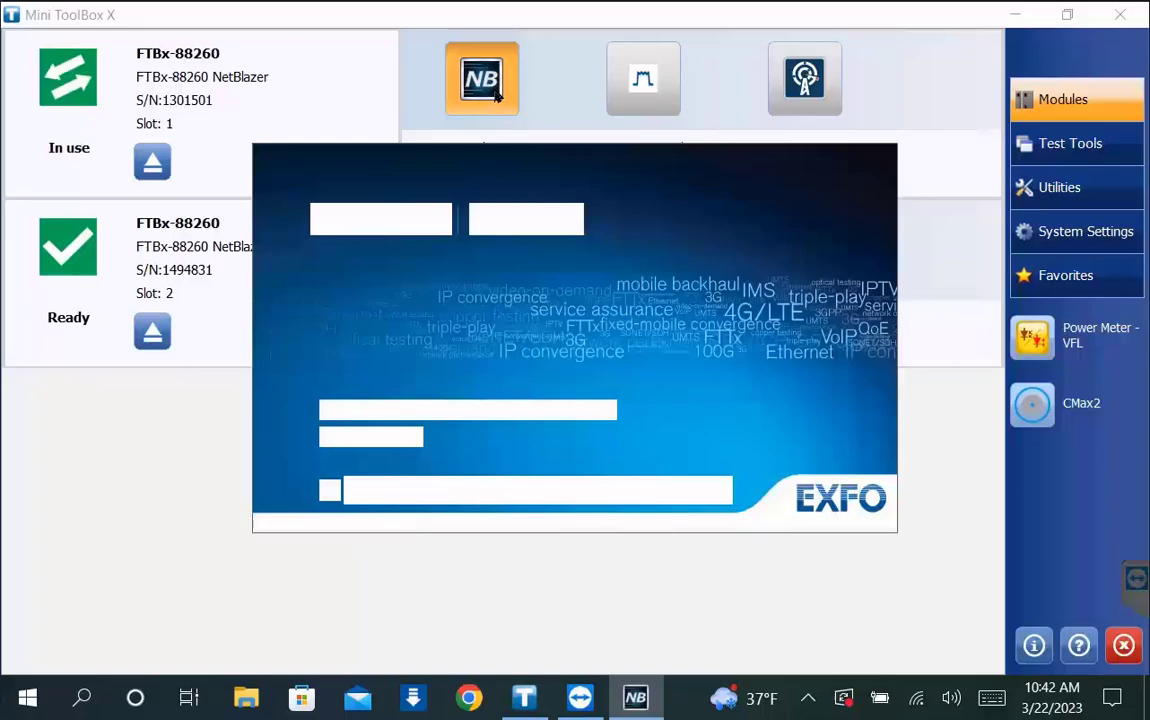
Step: Load the EtherSAM (Y.1564) test from the Test Applications list
left_click(482, 78)
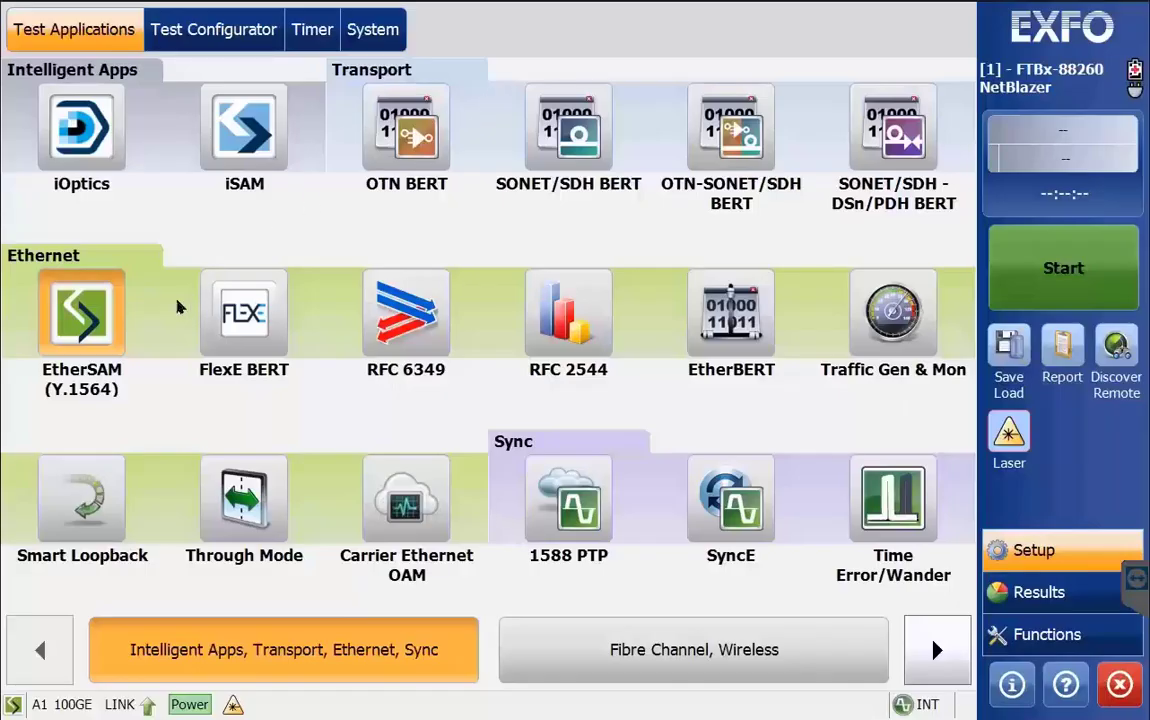
mouse_move(200, 128)
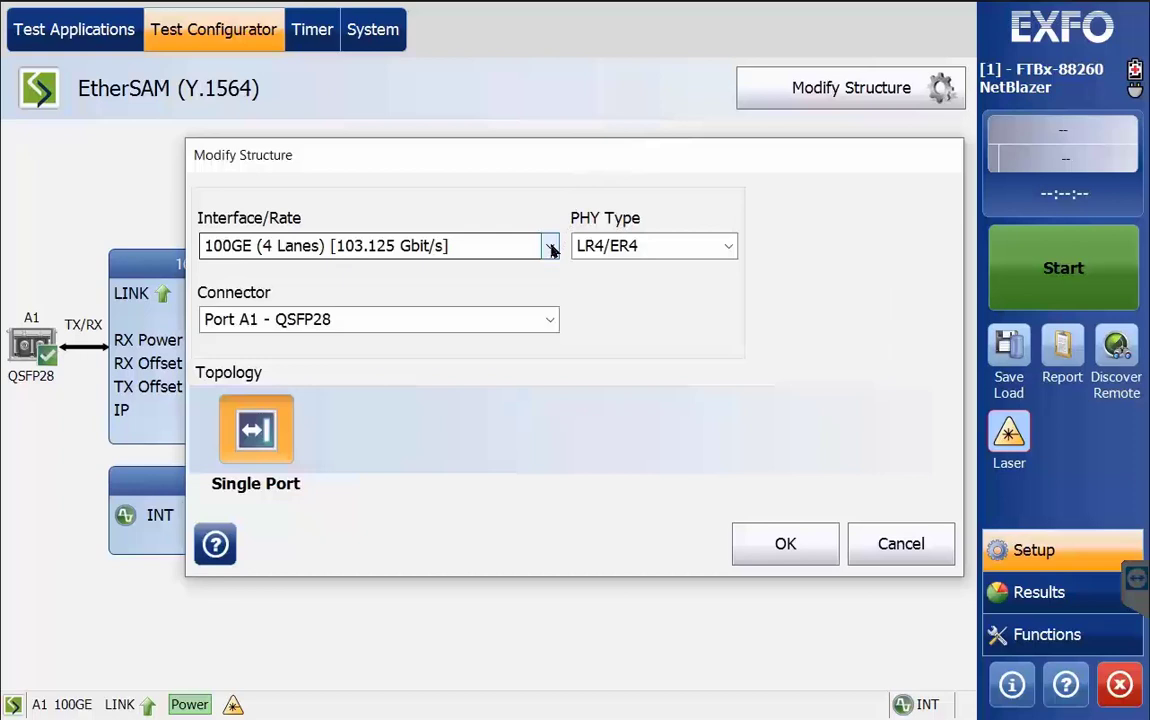
Step: Keep 100GE (4 Lanes) as the interface rate and choose LR4/ER4 as the PHY type
left_click(548, 246)
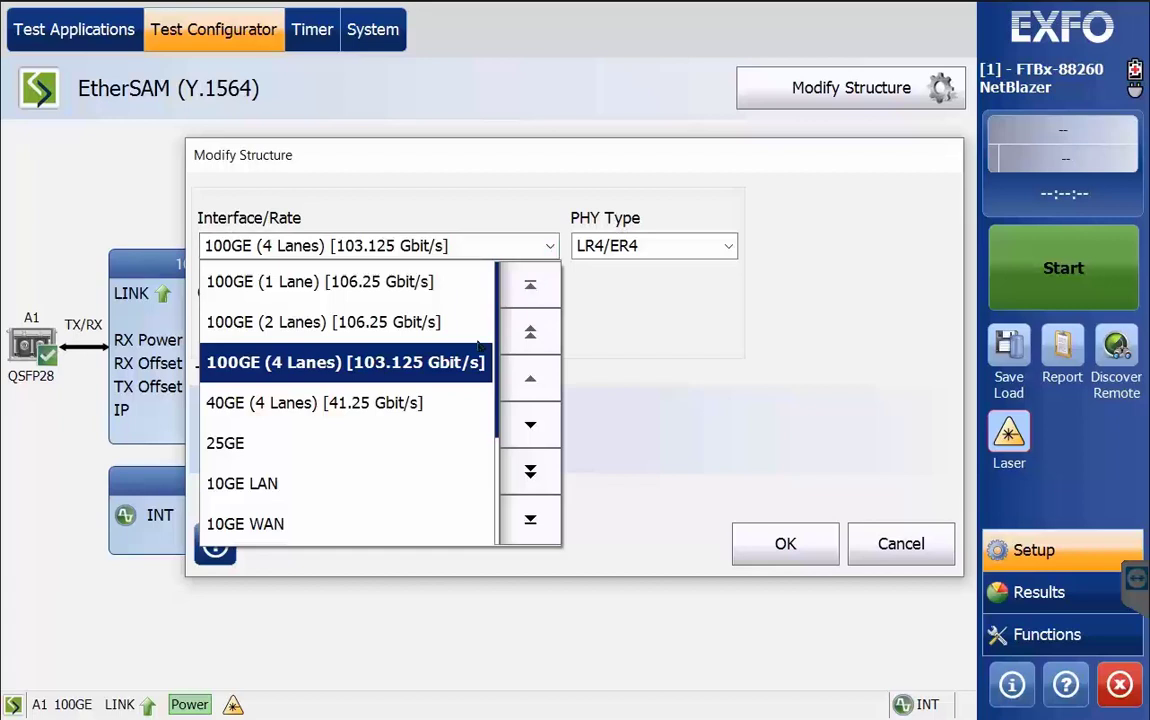
left_click(530, 424)
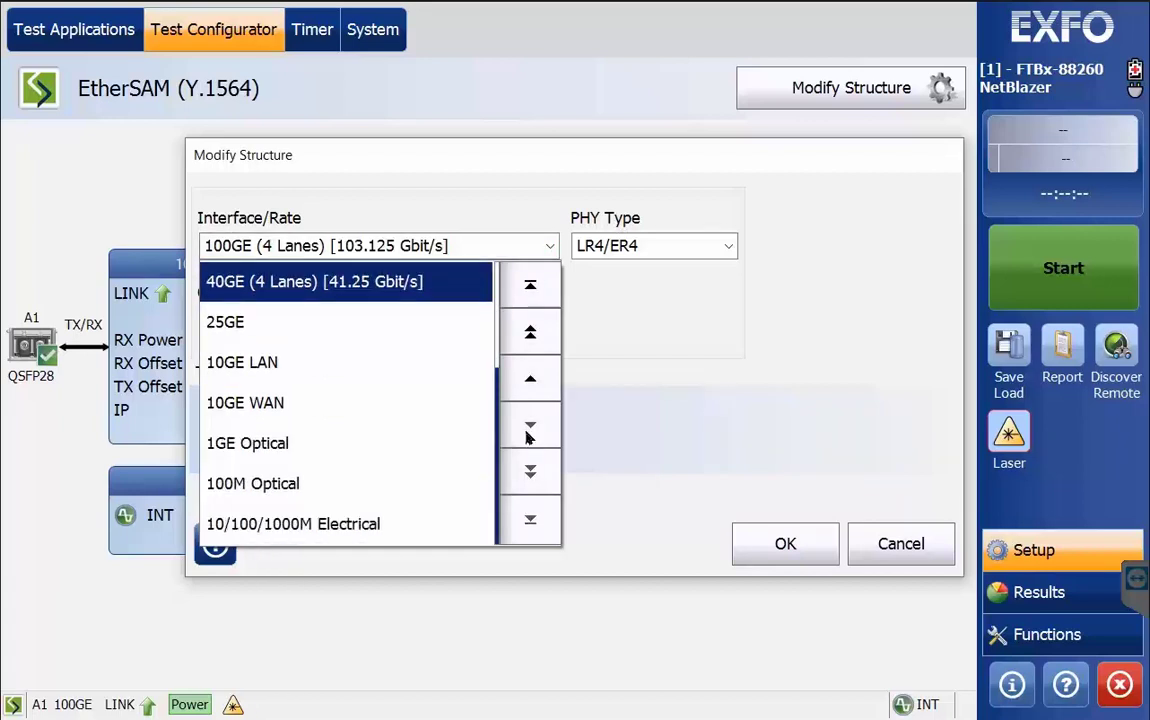
left_click(728, 244)
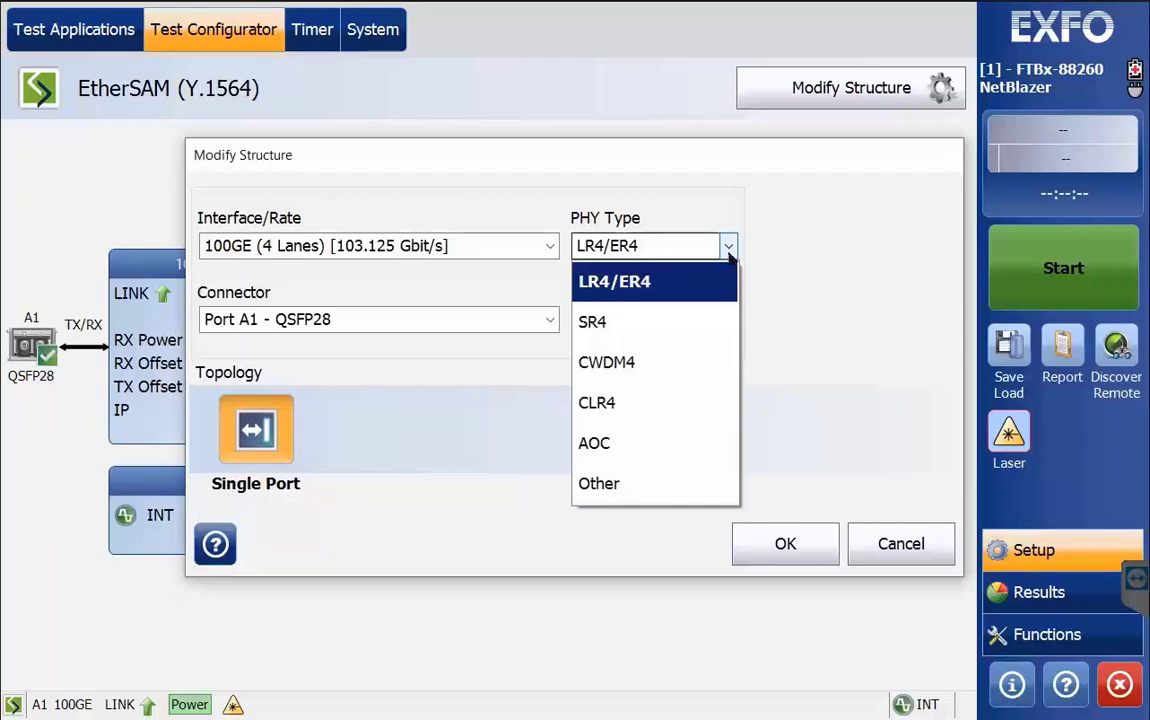
left_click(614, 280)
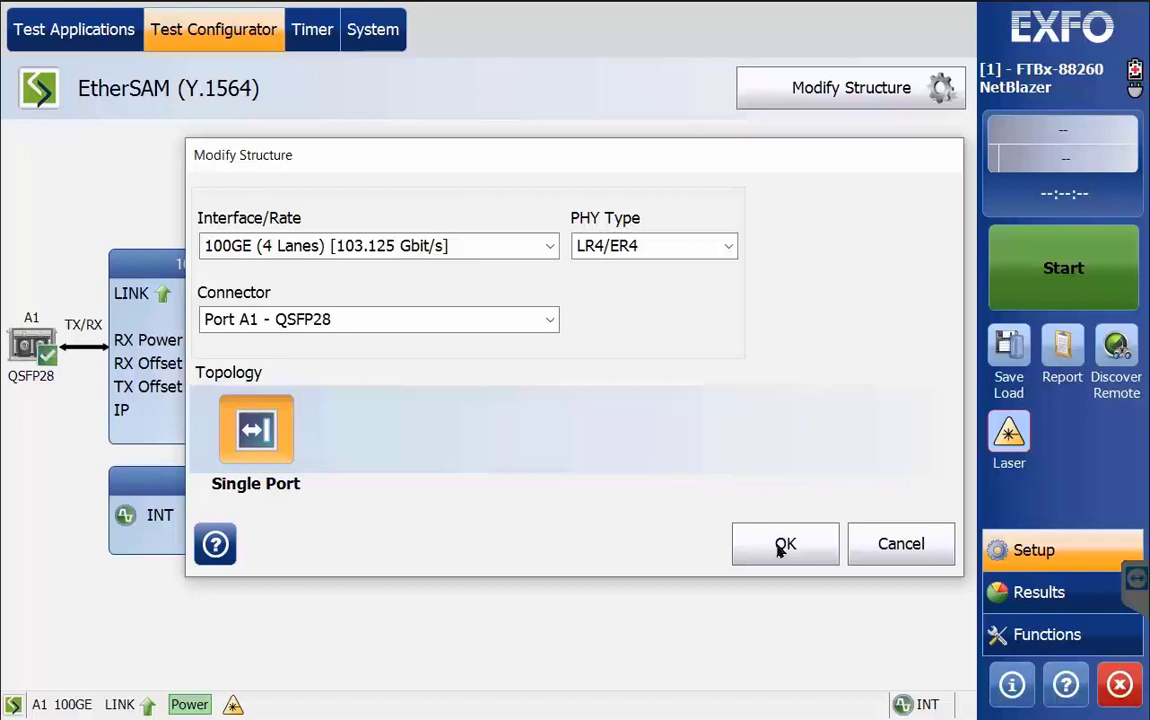
Step: Apply the 100GE four-lane LR4/ER4 structure on port A1
left_click(784, 544)
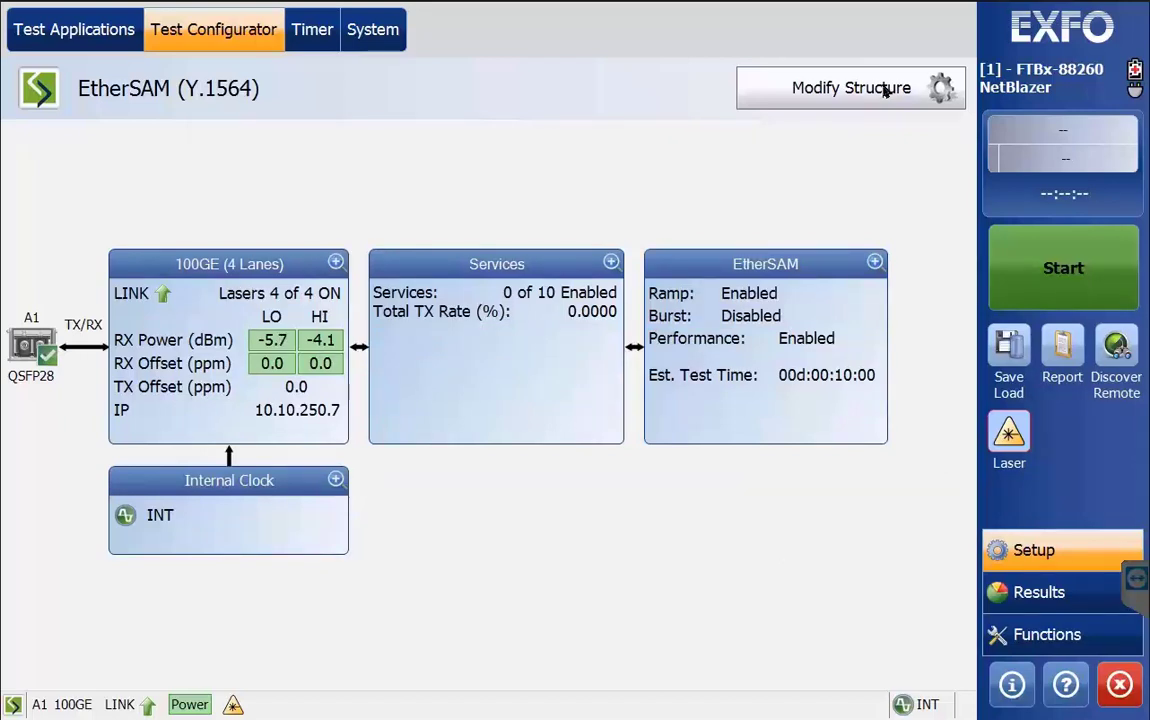
Step: Switch the structure to 10GE LAN on connector Port B1 - SFP28 and apply it
left_click(850, 88)
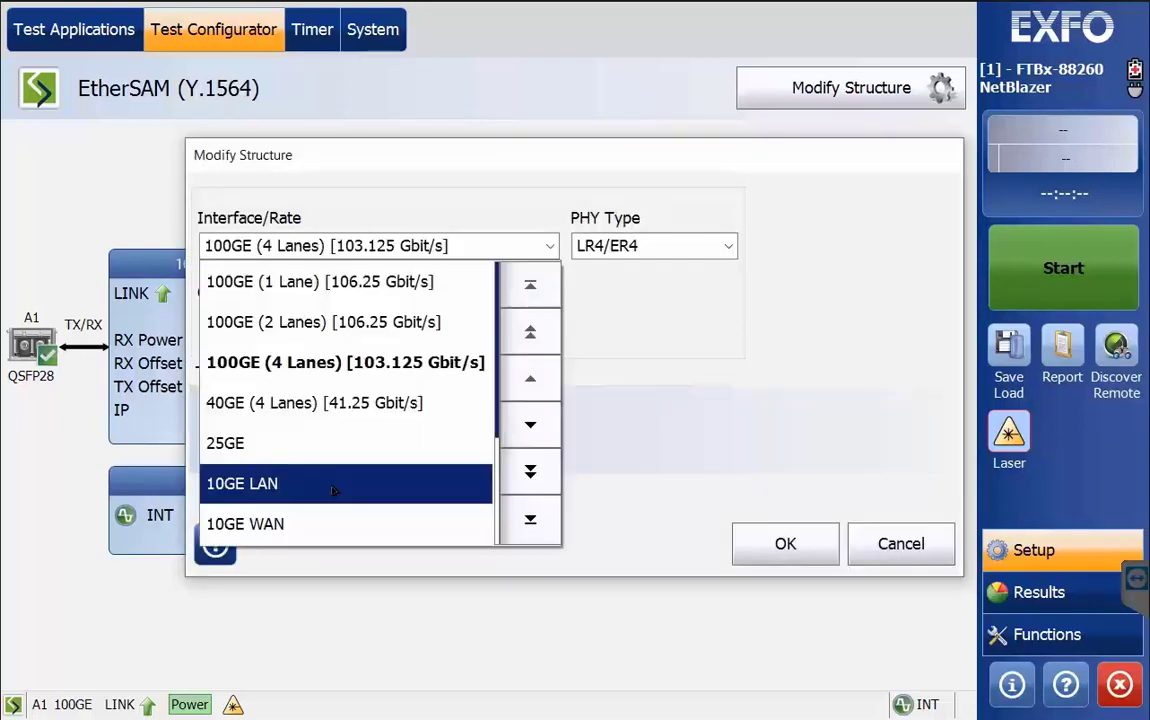
left_click(240, 482)
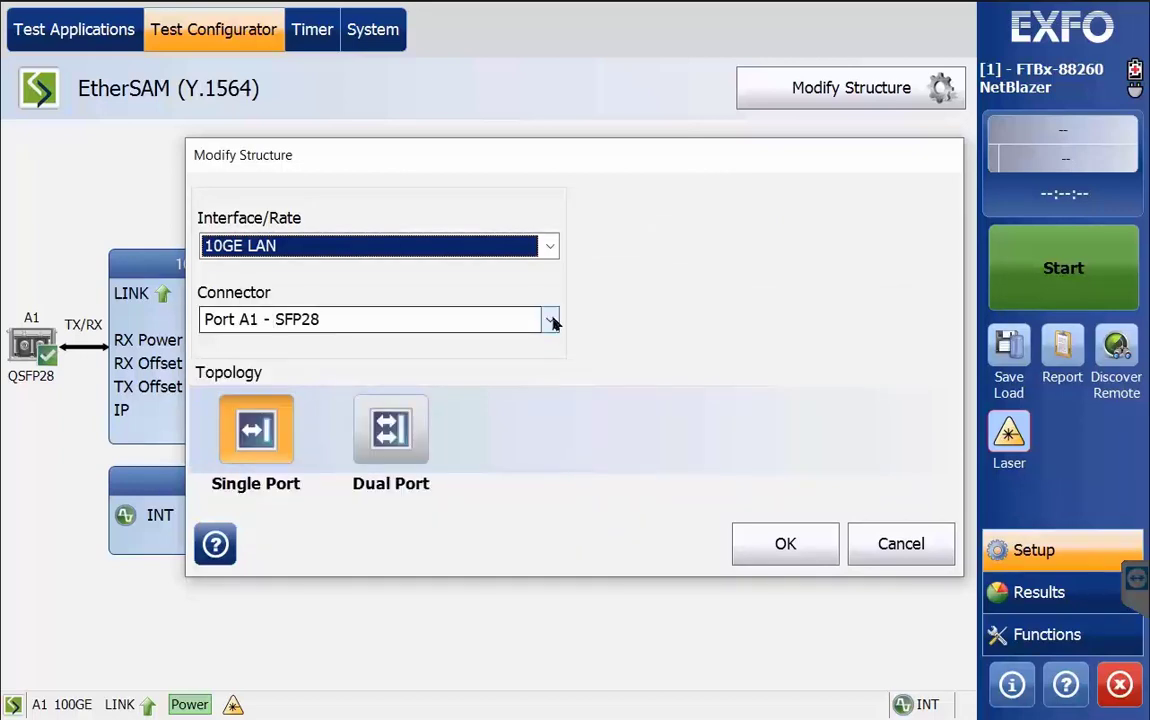
left_click(550, 320)
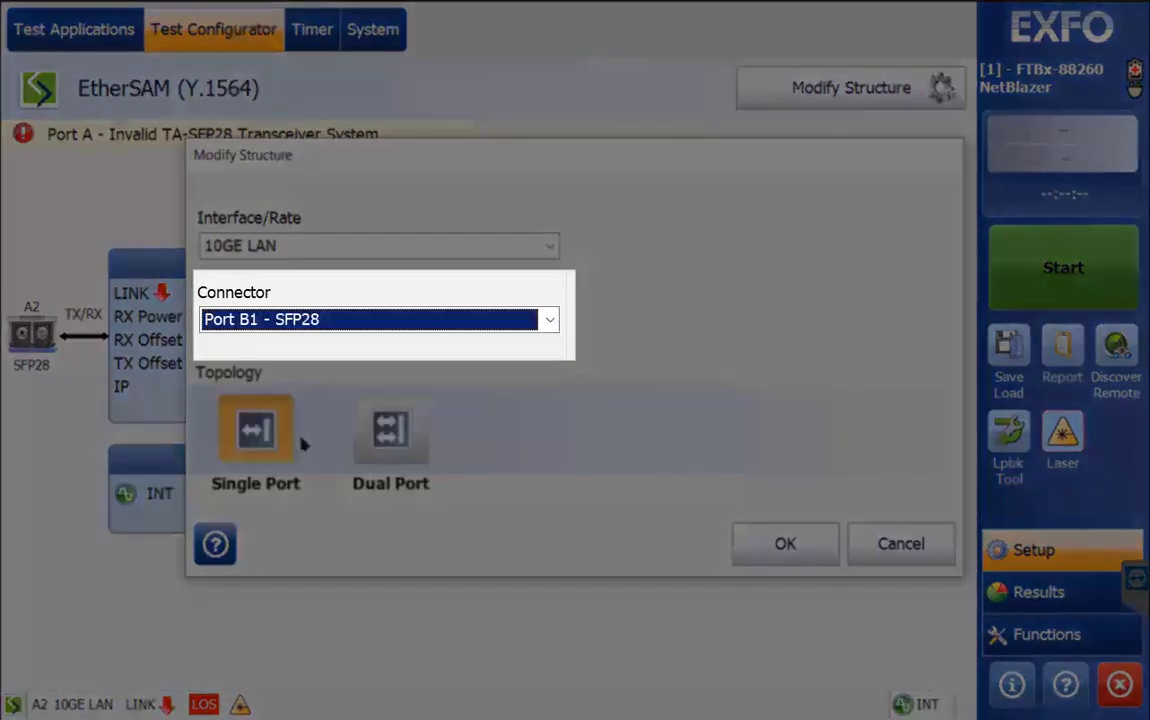
mouse_move(676, 478)
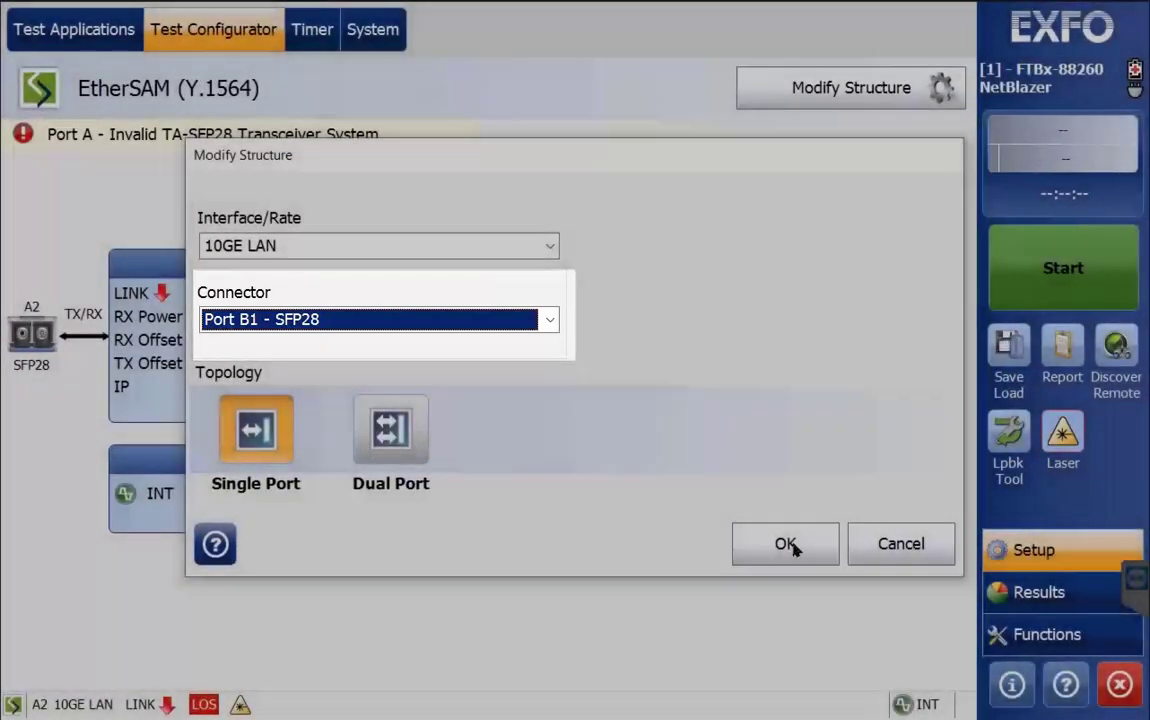
left_click(784, 544)
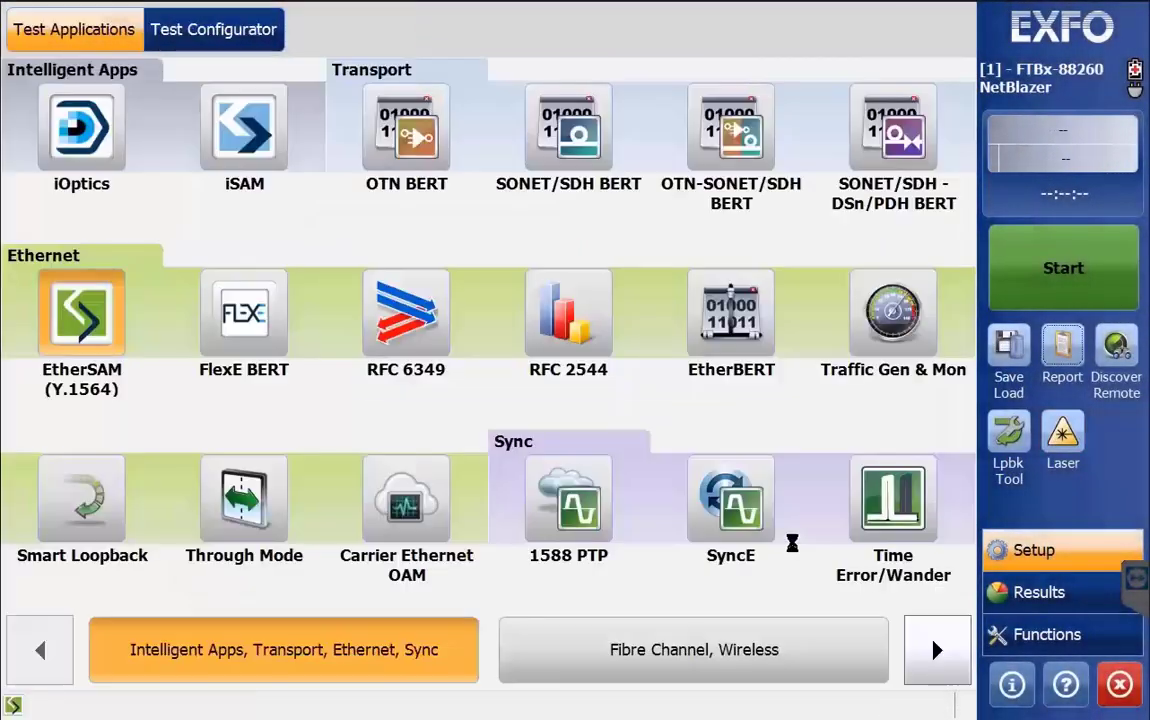